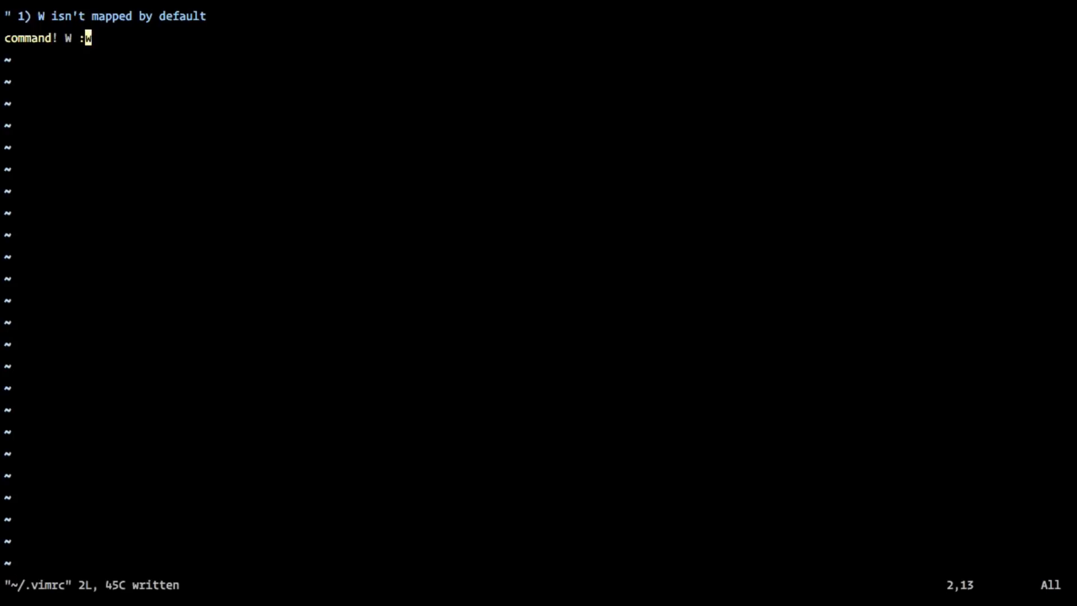
Begin the command that defines capital W as a write-file command.
text(:)
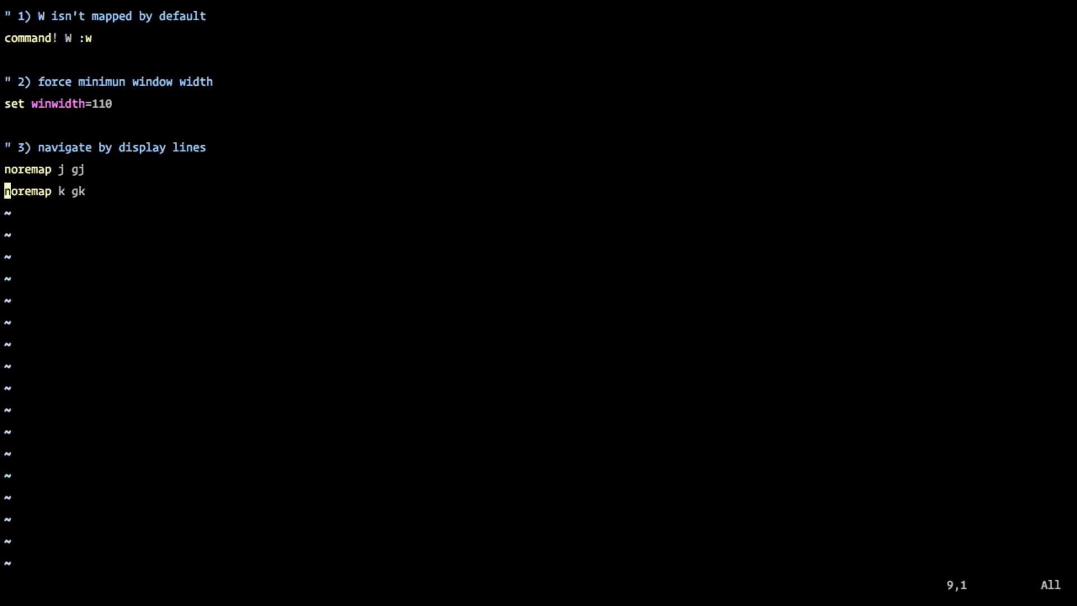
key(v)
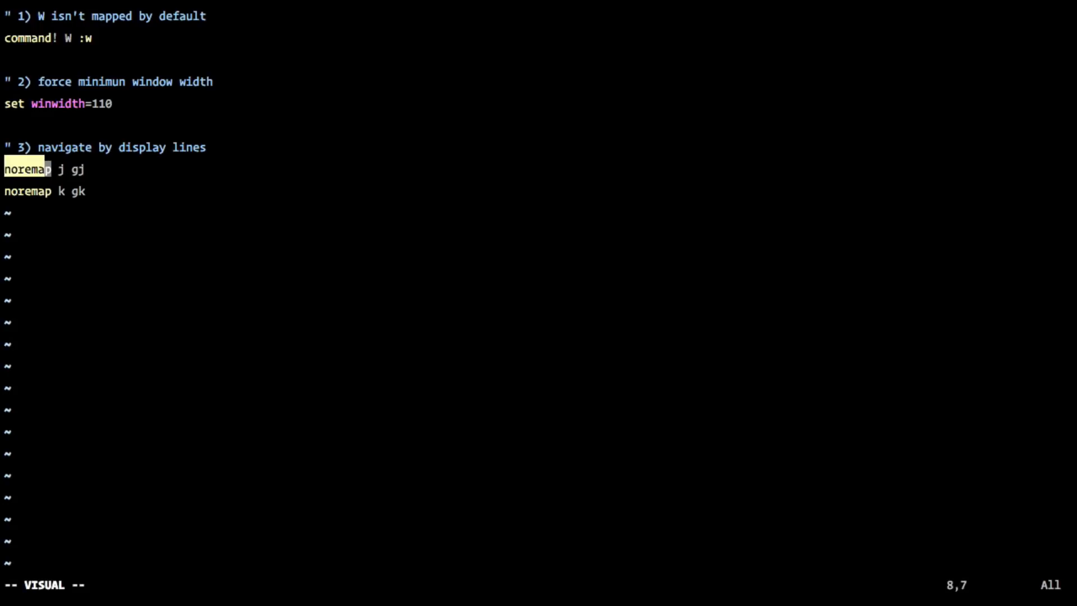
key(Escape)
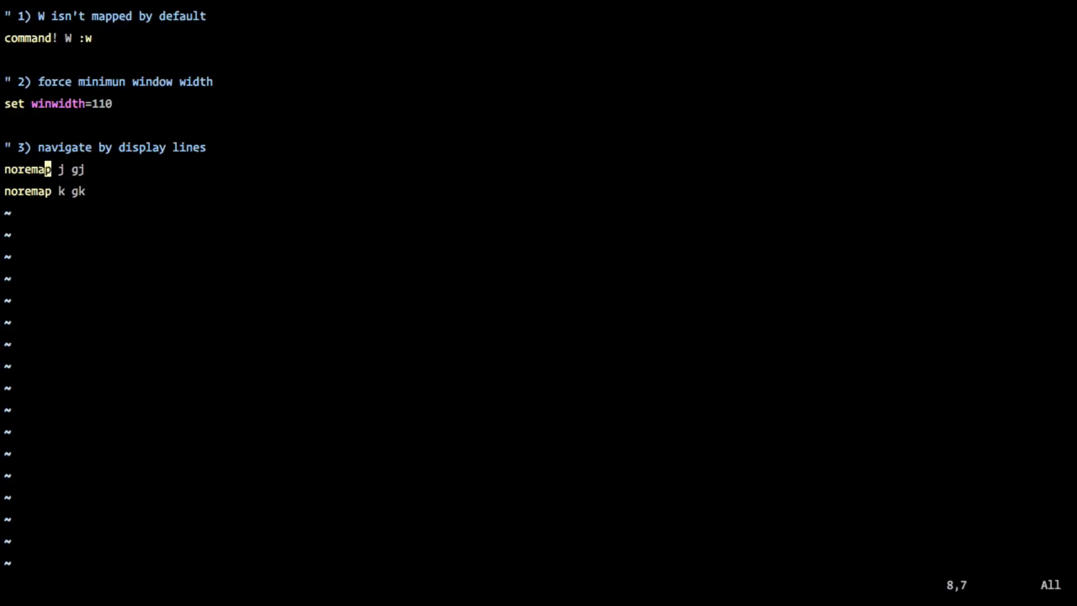
key(0)
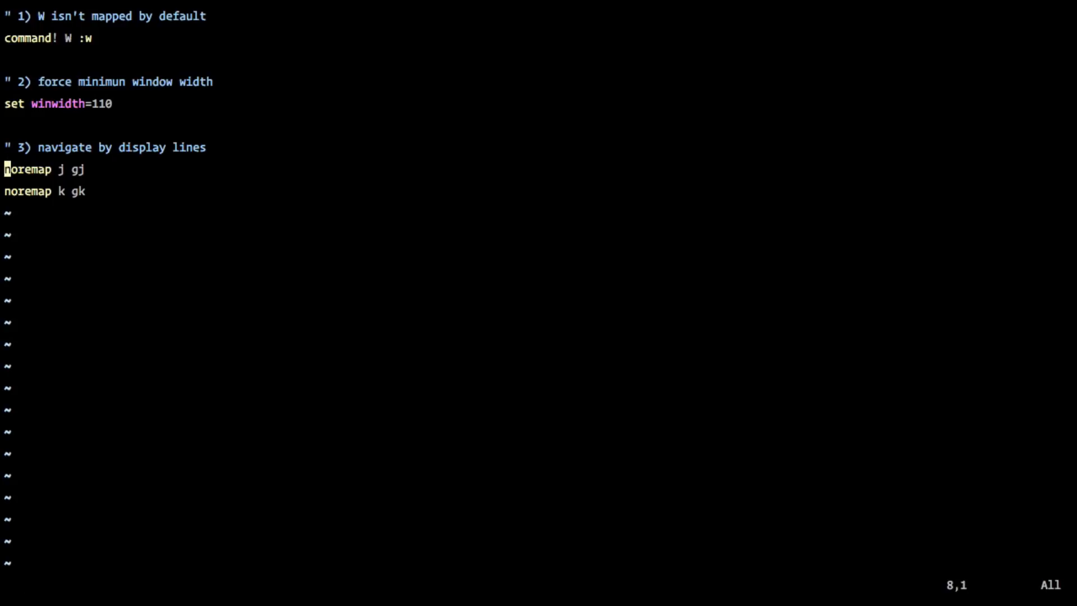
key(v)
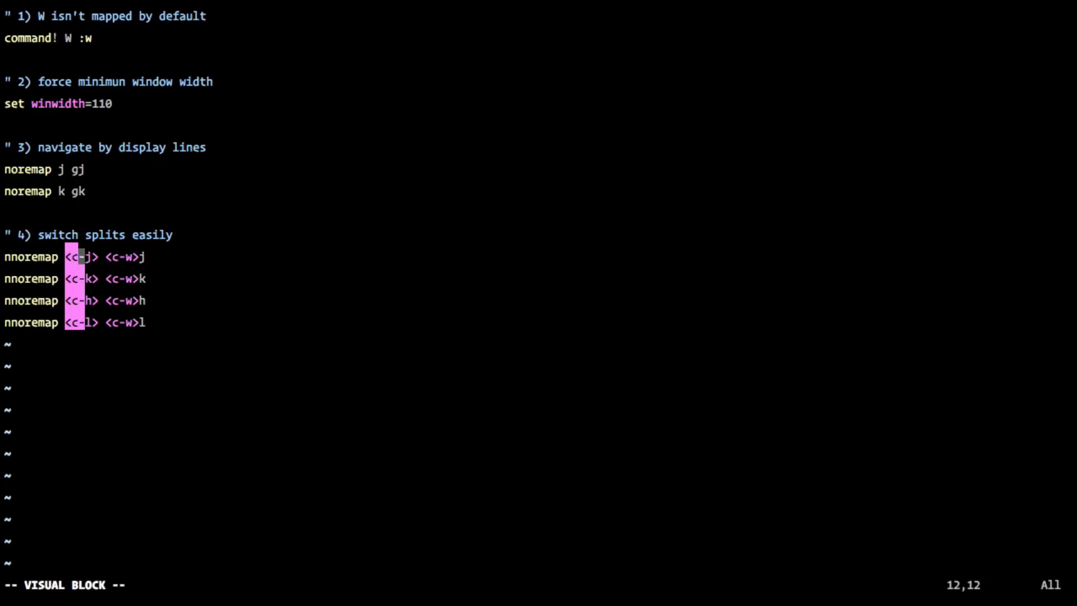
Block-select the <c-j>/<c-k>/<c-h>/<c-l> key names in the split-switching mappings, then leave visual mode.
key(l)
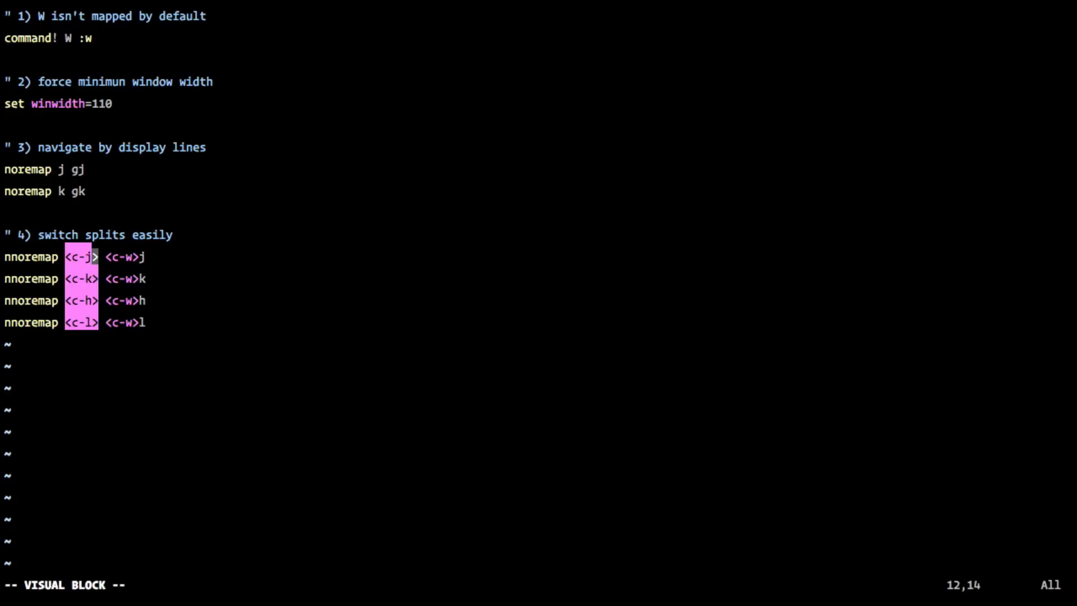
key(Escape)
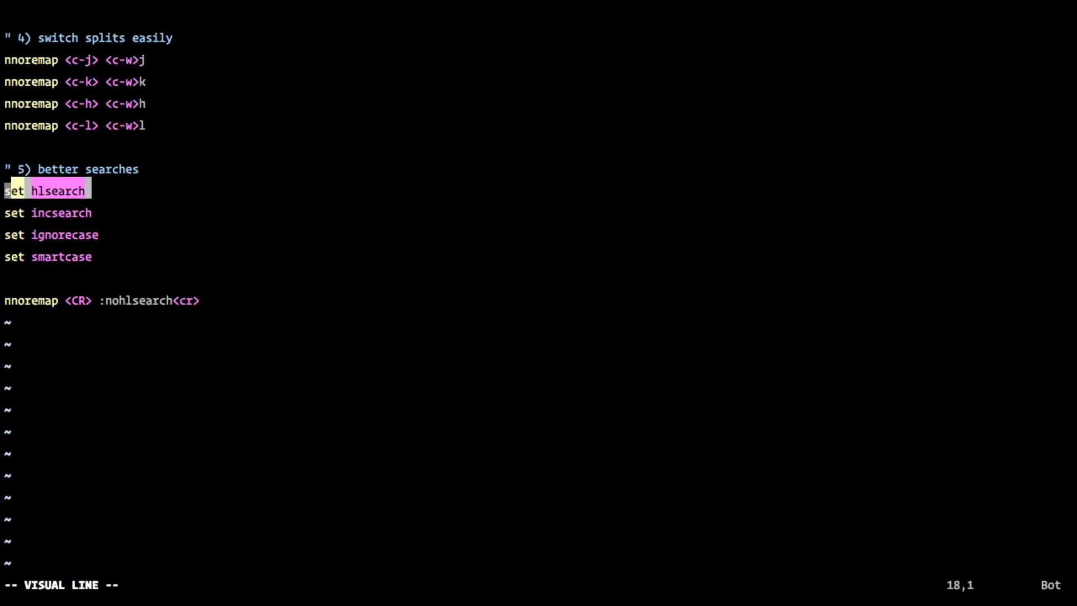
Step the line selection through incsearch, ignorecase and the nohlsearch mapping, then return to the top of .vimrc.
key(j)
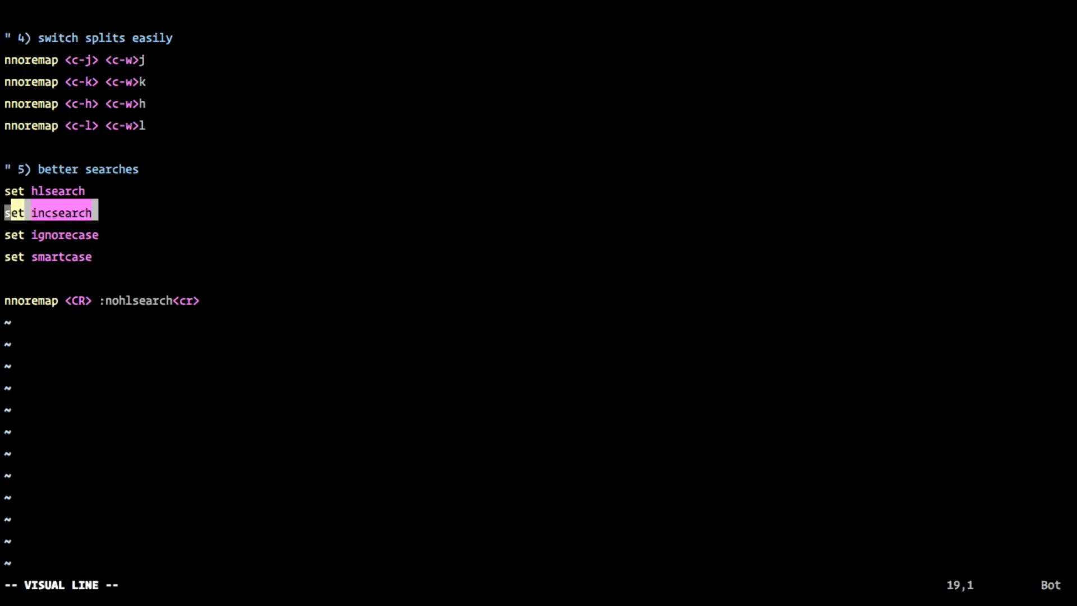
key(j)
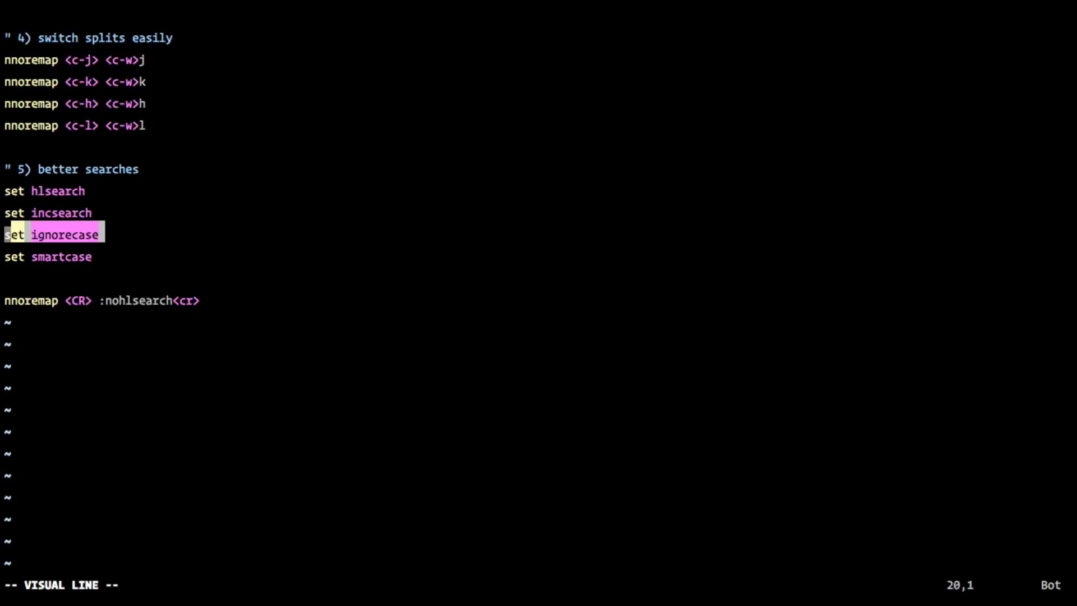
key(j)
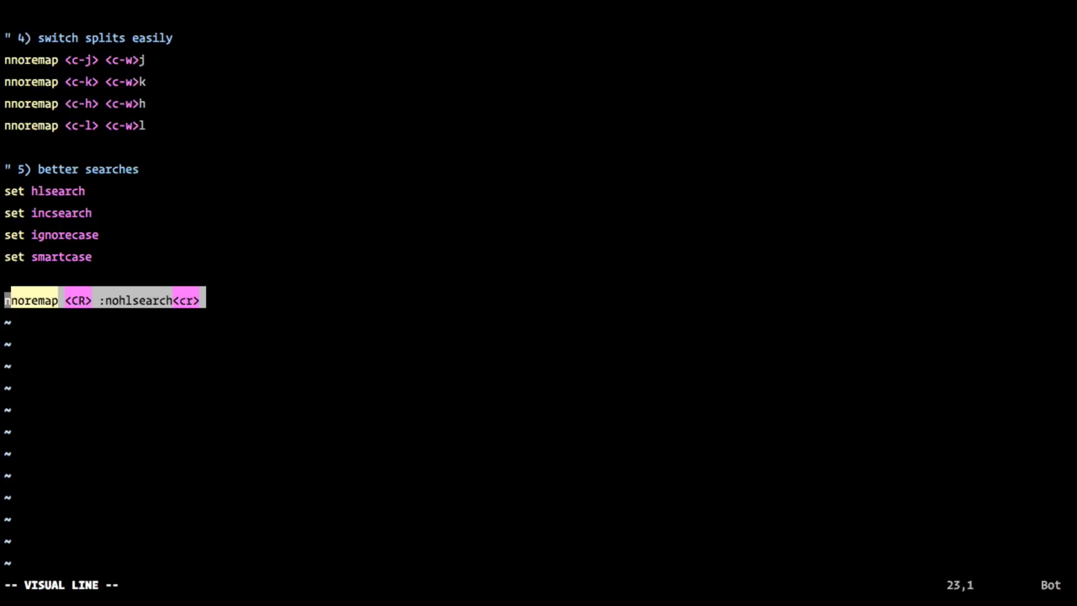
key(v)
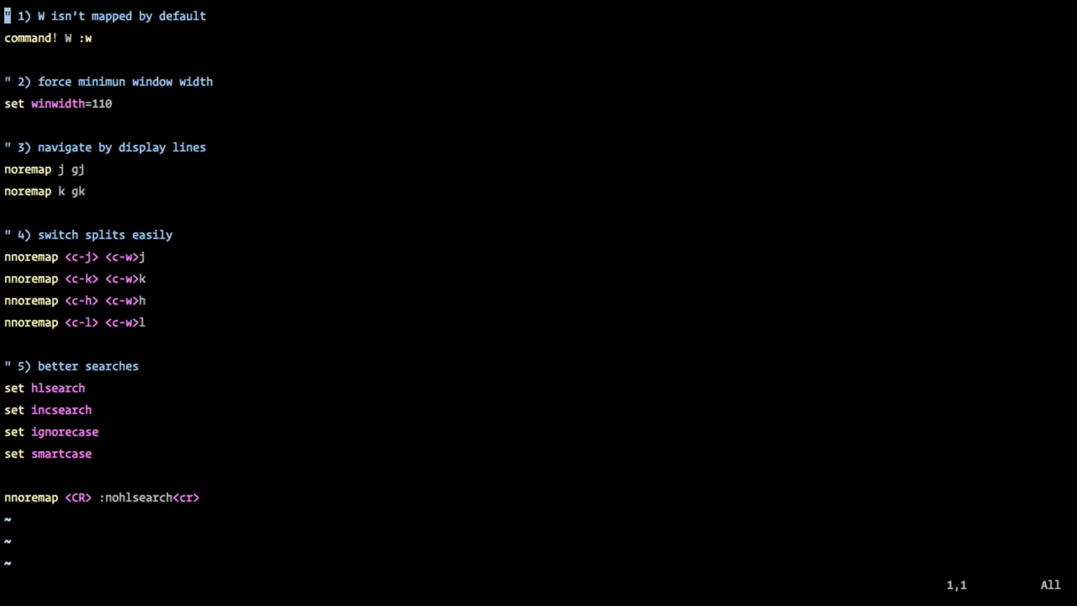
Load long-lines.txt, the 289-character wrapping test file, with :e.
key(G)
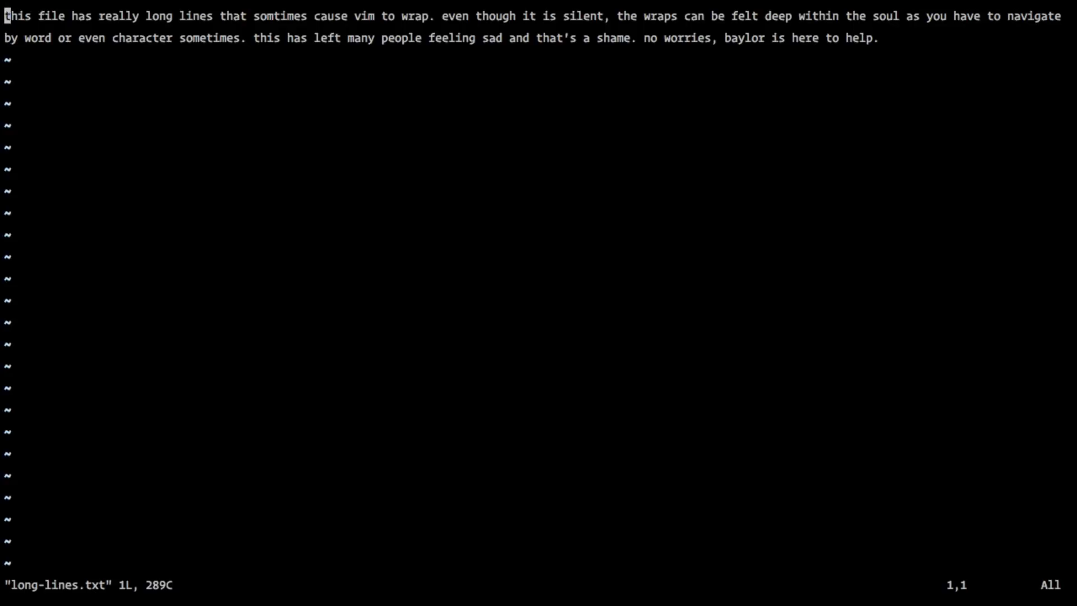
Create a vertical split with :vs so long-lines.txt shows in two windows.
key(V)
text(:vs)
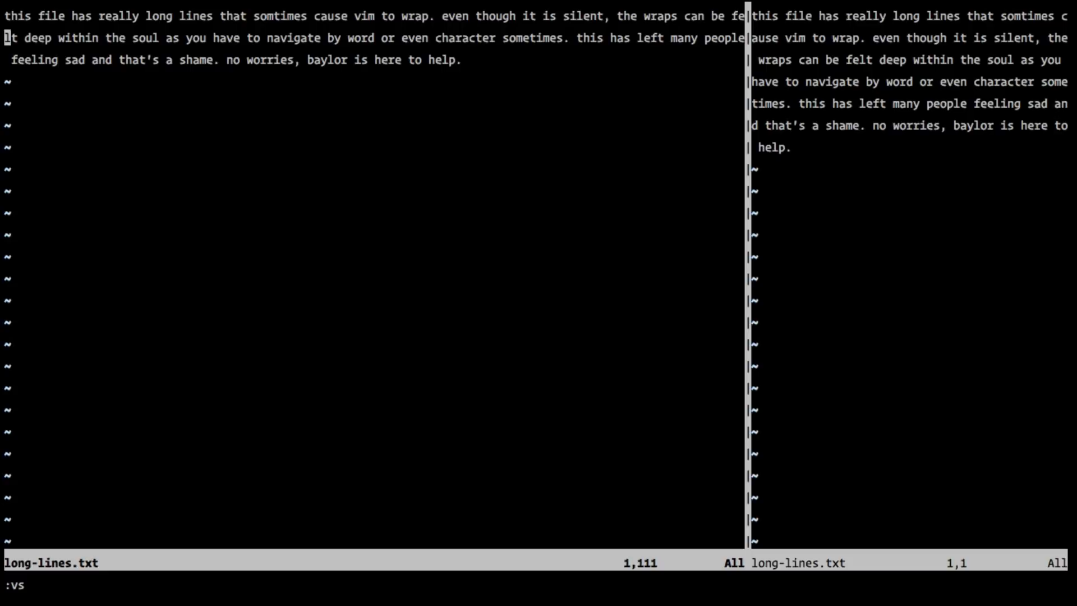
Search for 'charac…', then highlight every 'this', and save long-lines.txt with :W.
text(cha)
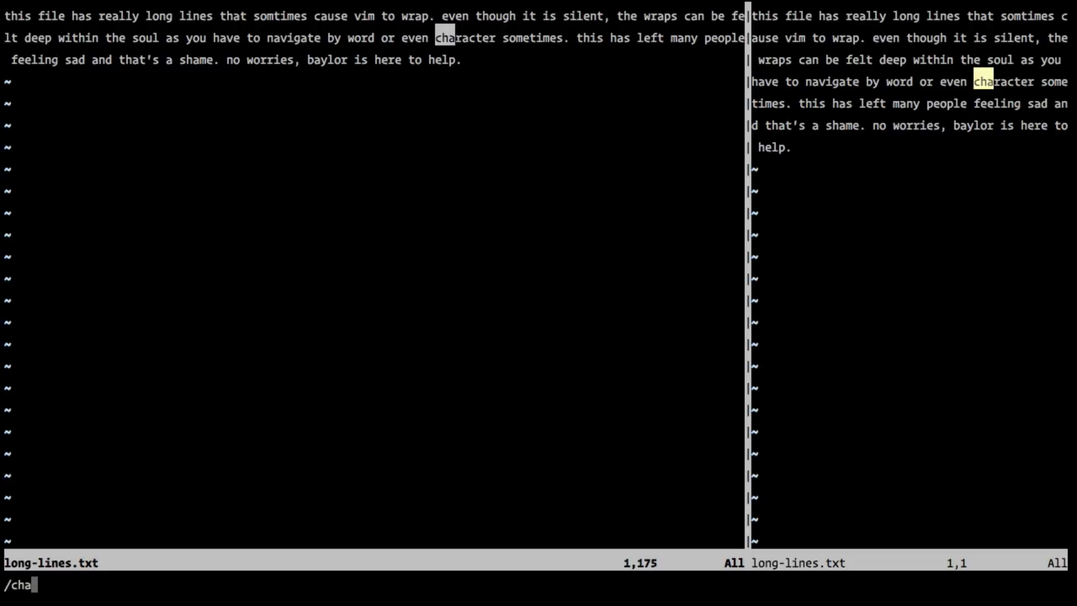
text(rac)
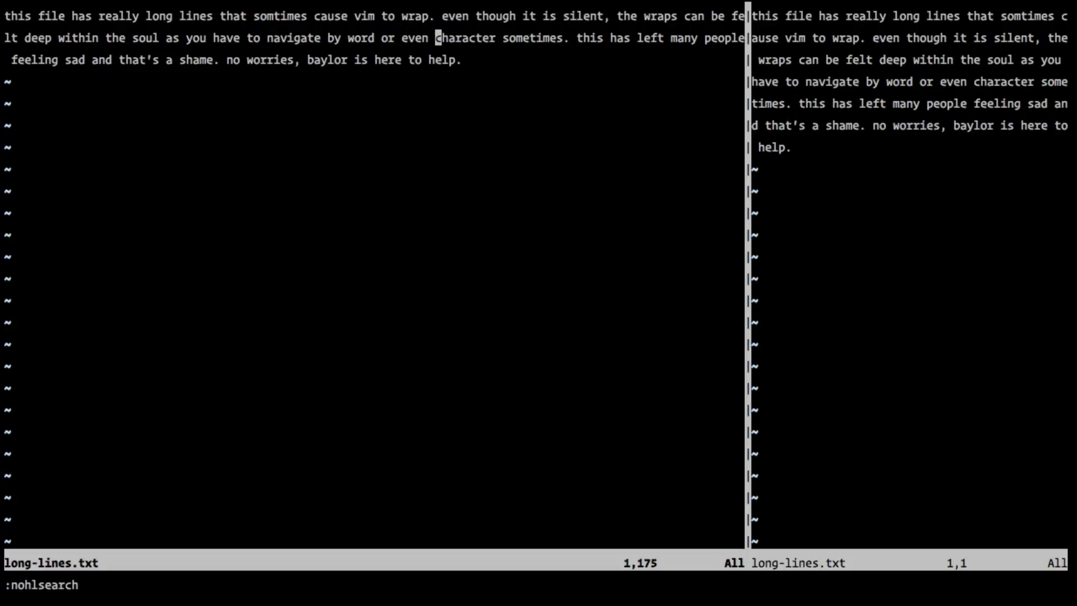
text(/thi)
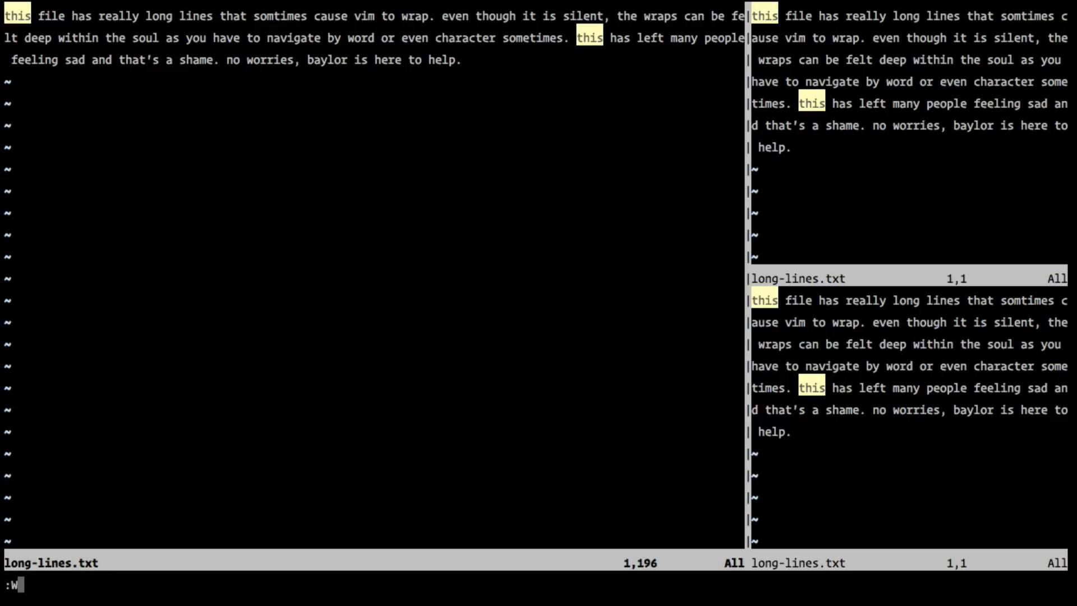
key(Return)
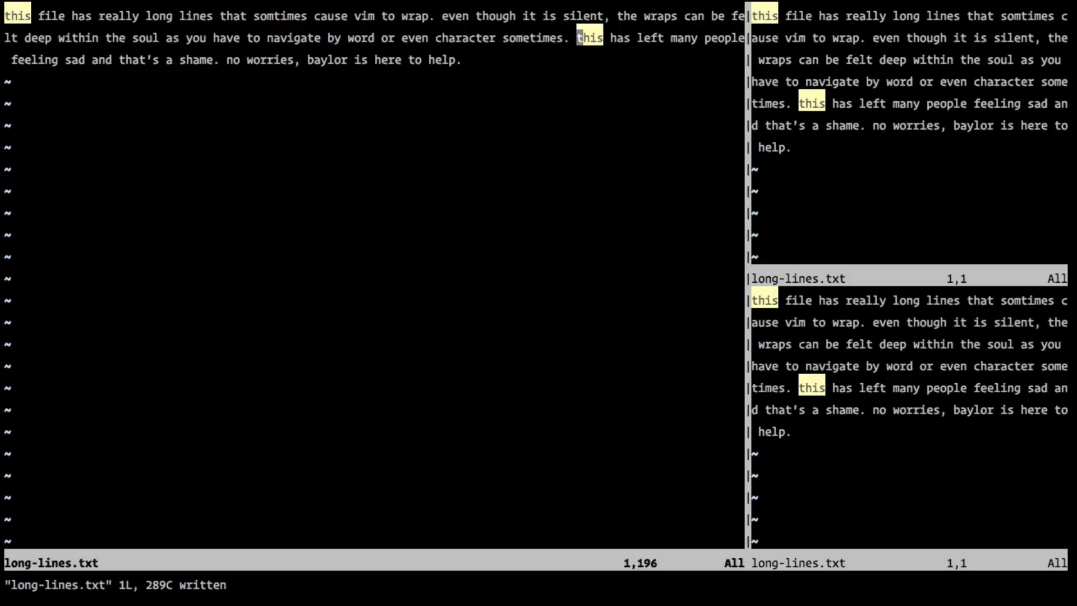